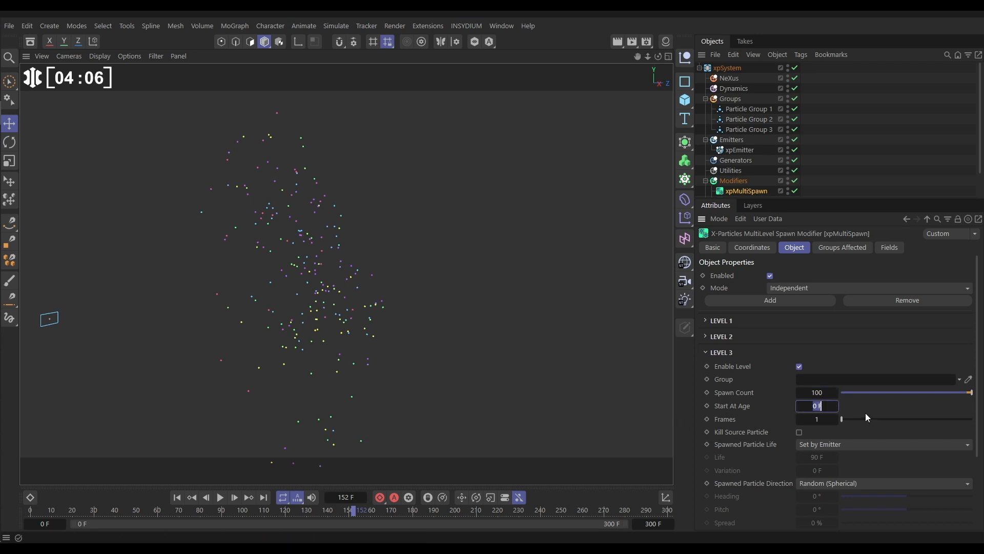
# Step: Configure spawn level 3: start at age 20 F, kill source, life 20/5, relative-to-source direction with 92% spread
pyautogui.click(220, 496)
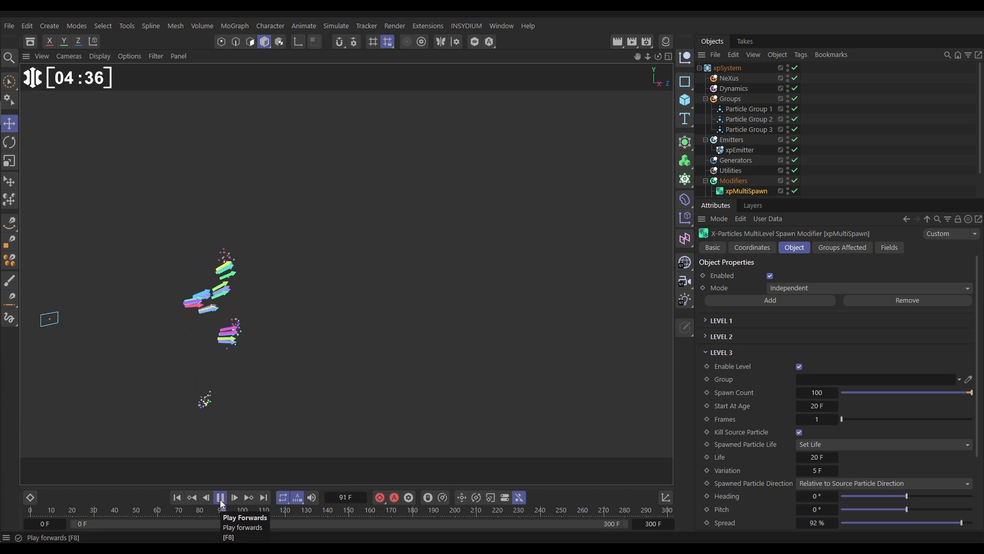